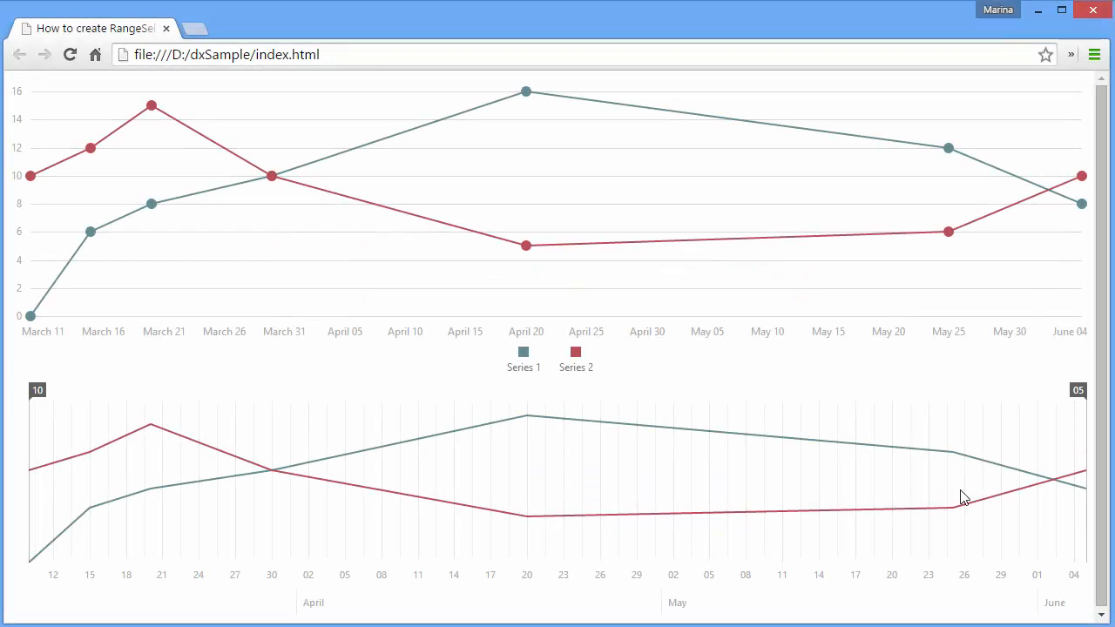
pyautogui.moveTo(200, 247)
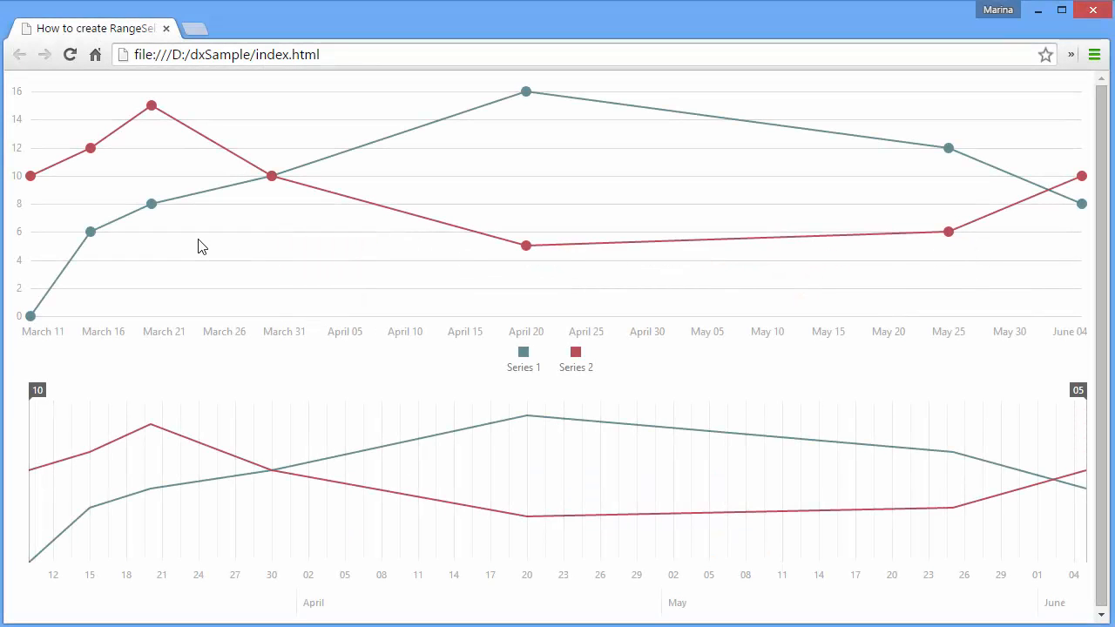
# - Drag the range selector in Chrome to preview the finished two-series zoomable line chart
pyautogui.moveTo(35, 389); pyautogui.dragTo(185, 390)
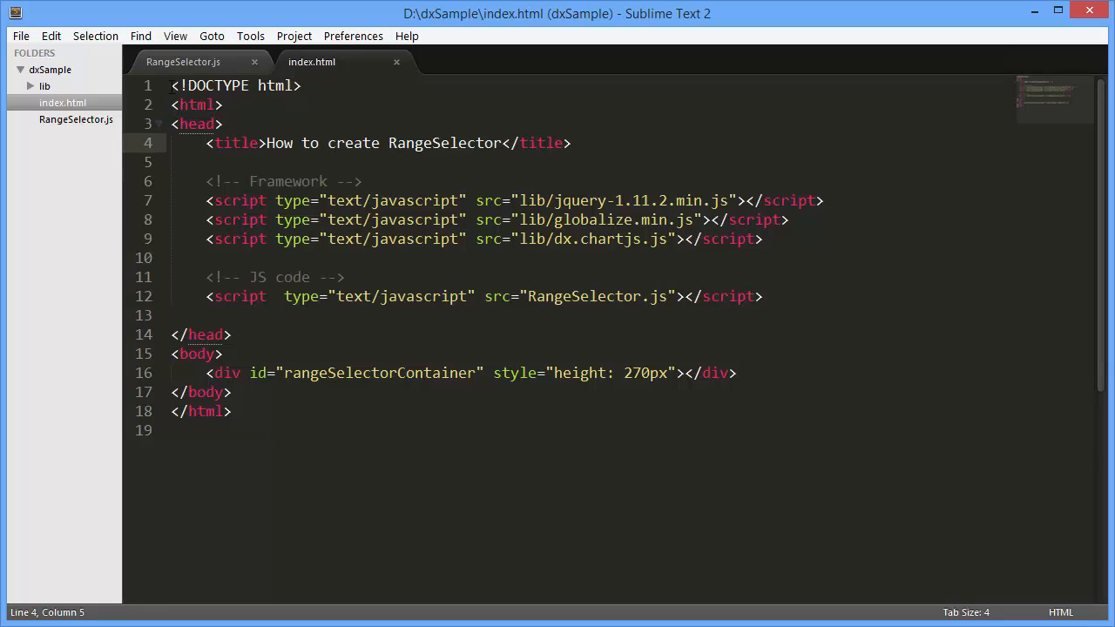
# - Highlight the three framework script includes in index.html, then switch to RangeSelector.js
pyautogui.click(206, 200)
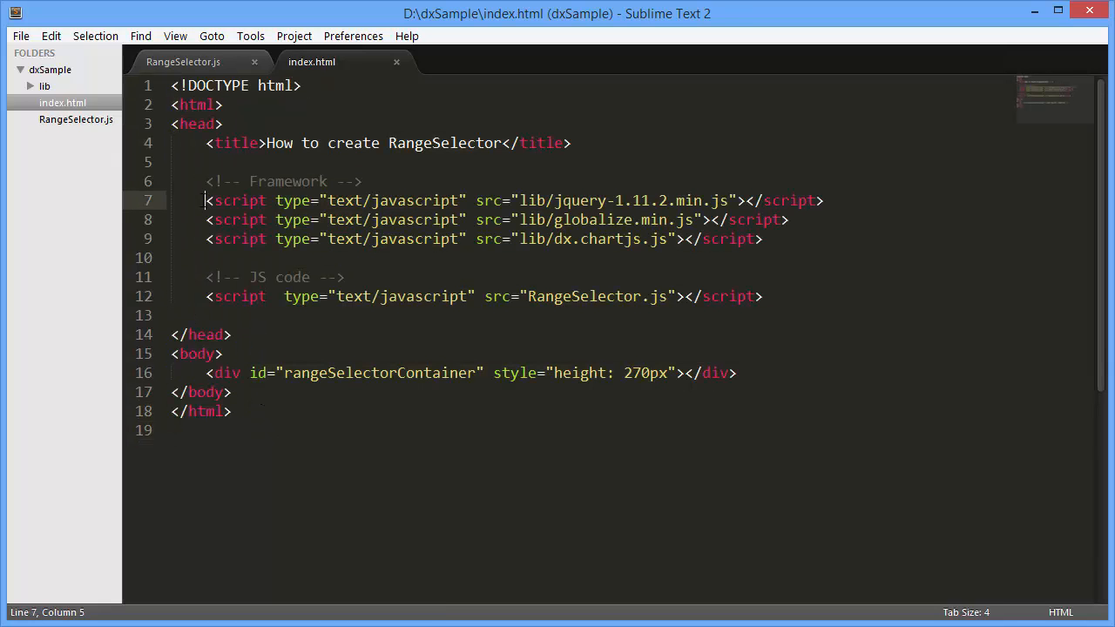
pyautogui.moveTo(206, 200); pyautogui.dragTo(763, 239)
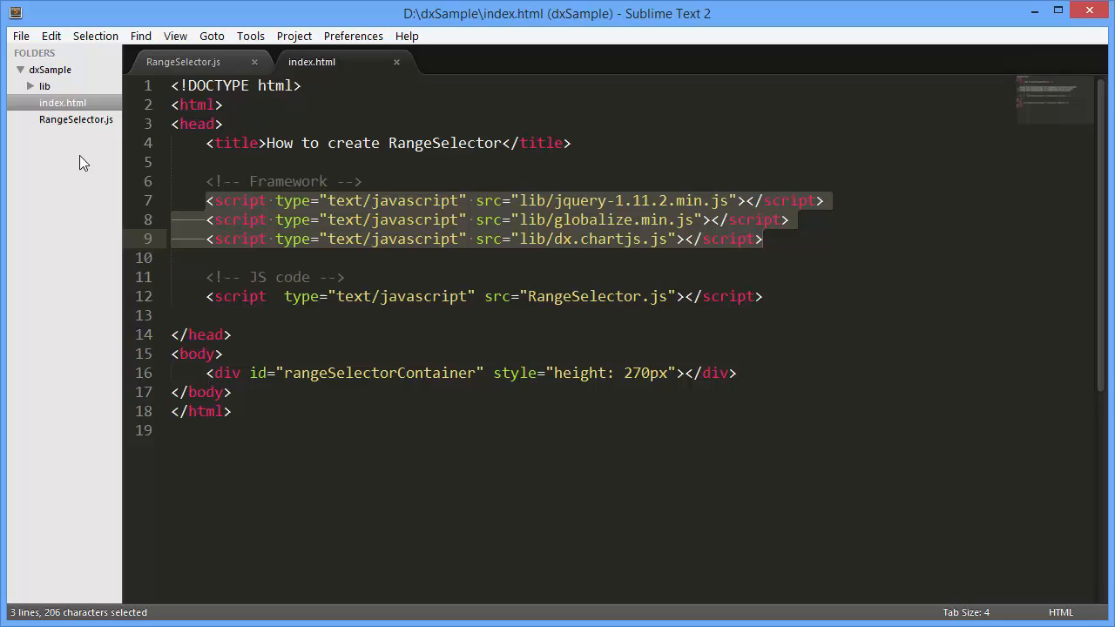
pyautogui.click(30, 85)
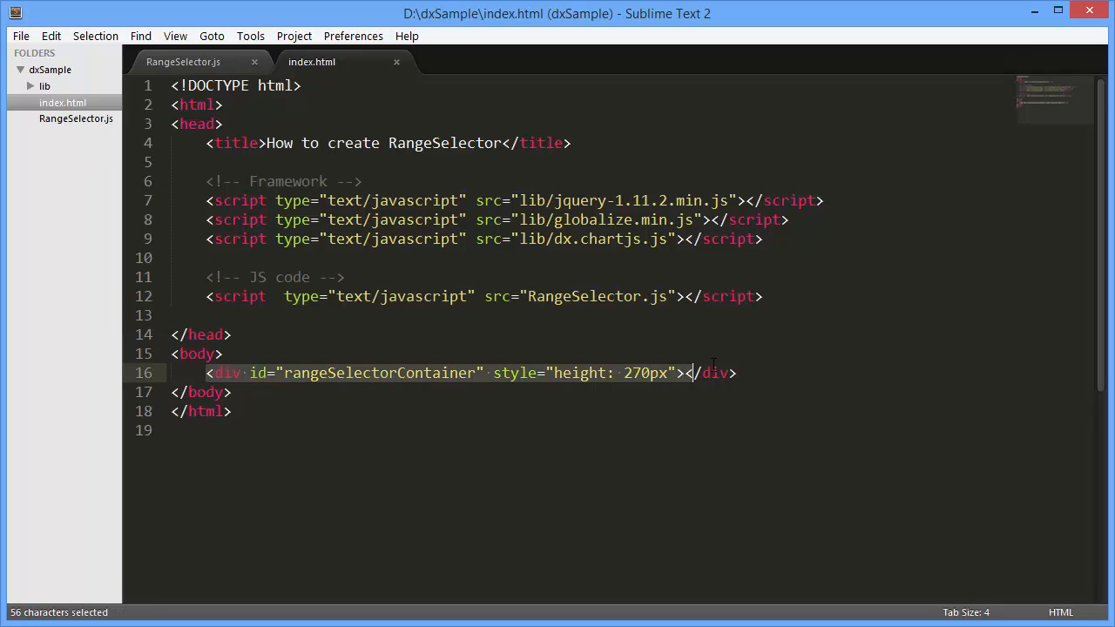
pyautogui.click(183, 62)
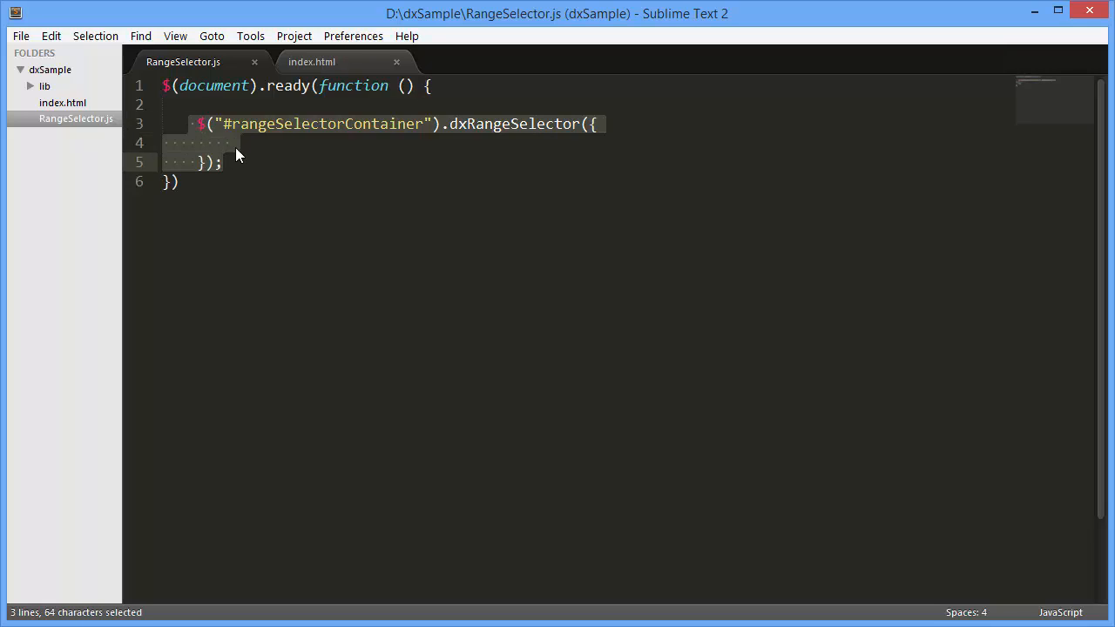
# - Type a scale object into dxRangeSelector with startValue 0 and endValue 20
pyautogui.write('scale: {')
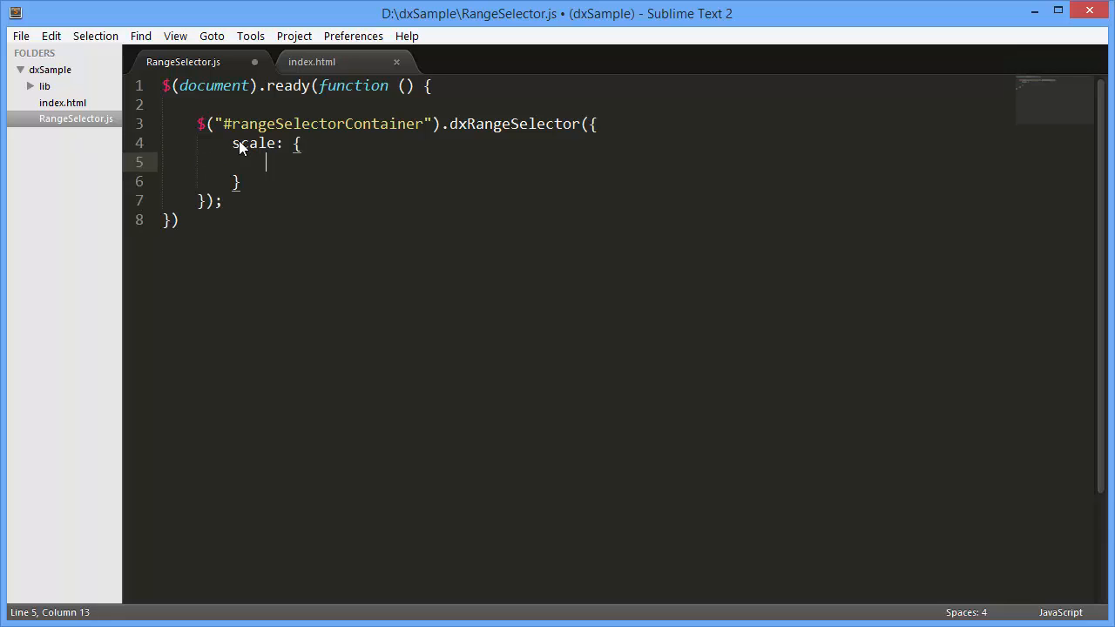
pyautogui.write('startValue: 0,')
pyautogui.write('endValue: 20')
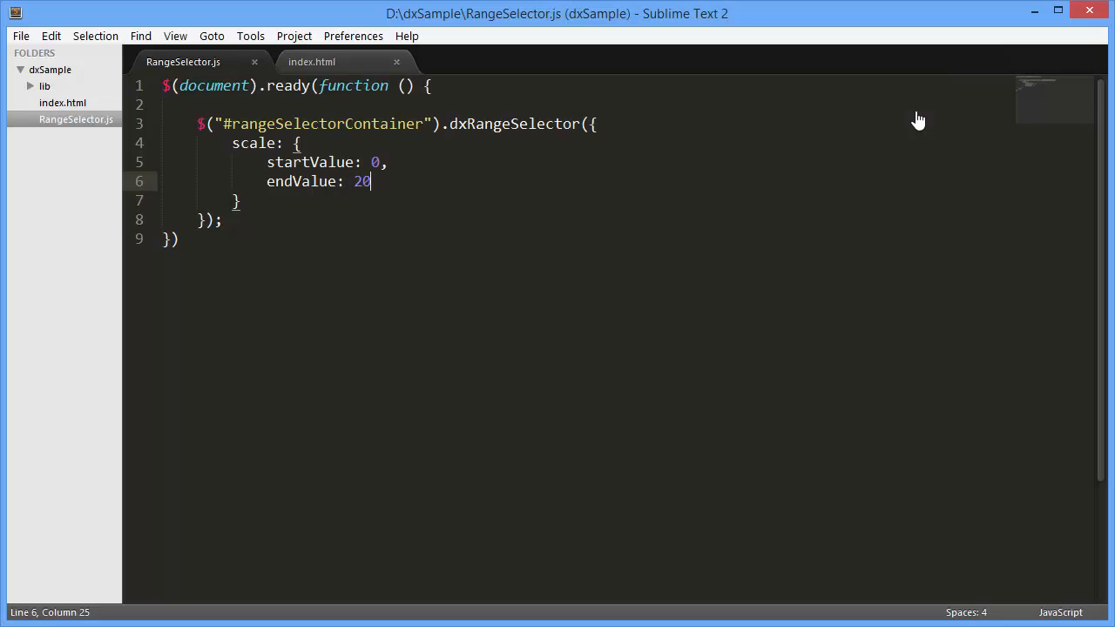
pyautogui.click(466, 85)
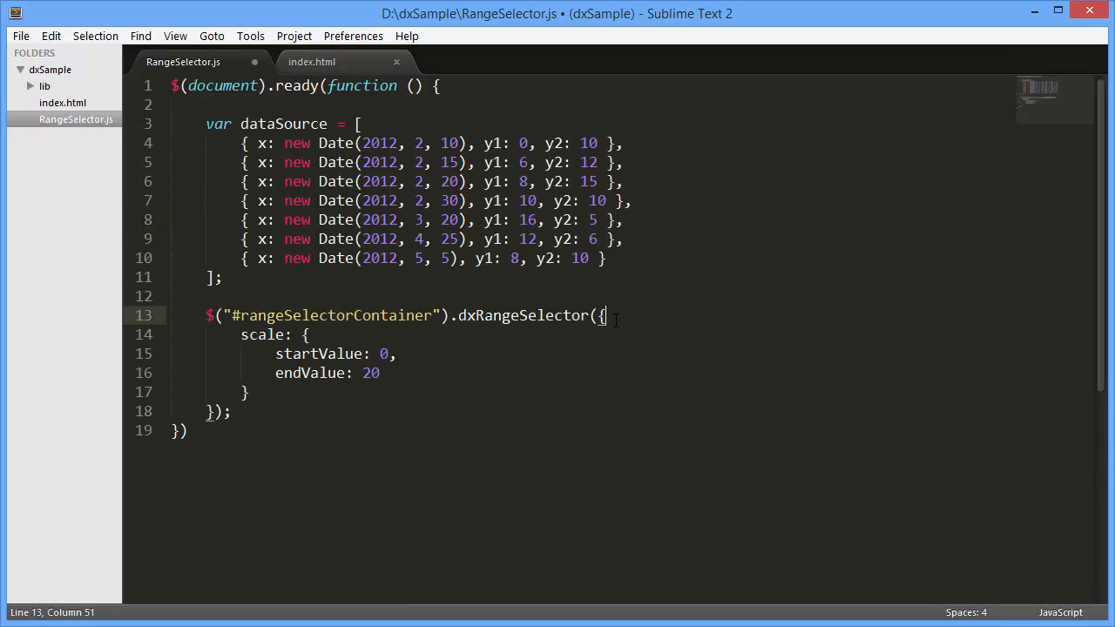
# - Add dataSource and chart commonSeriesSettings with type "line" and argumentField "x"
pyautogui.write('dataSource: dataSource,')
pyautogui.write('chart: {')
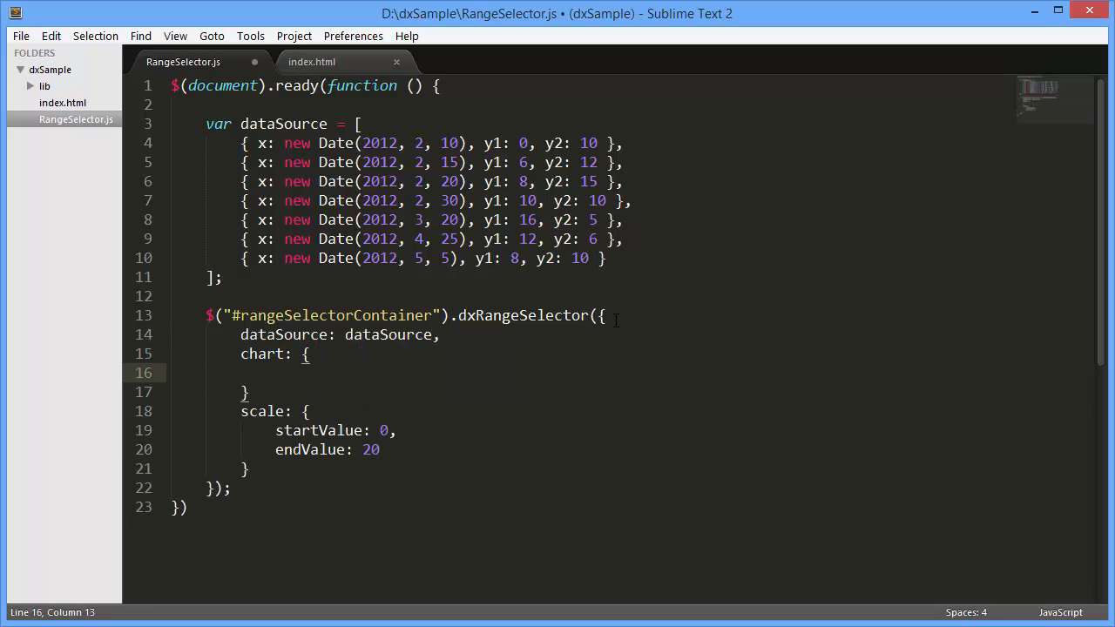
pyautogui.write('commonSeries')
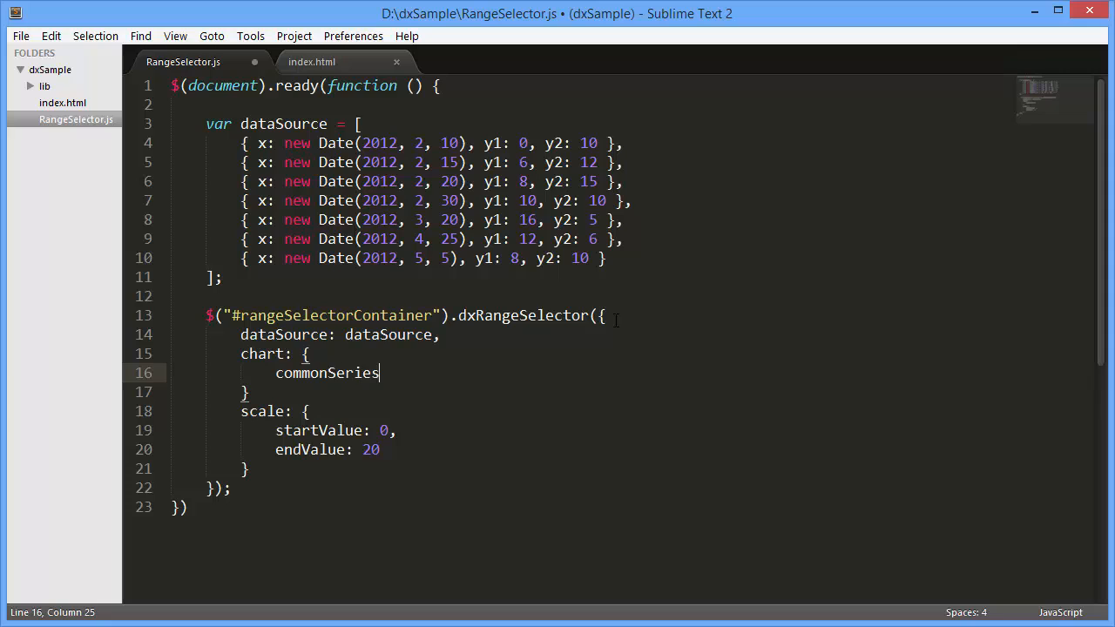
pyautogui.write('Settings: {')
pyautogui.write('ty')
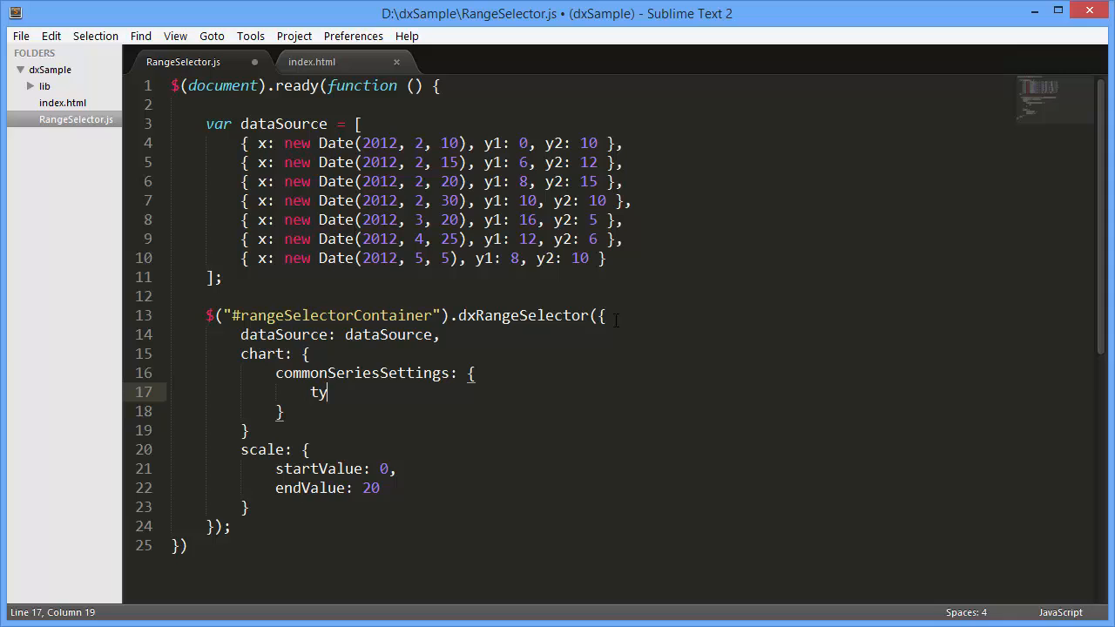
pyautogui.write('pe: "line"')
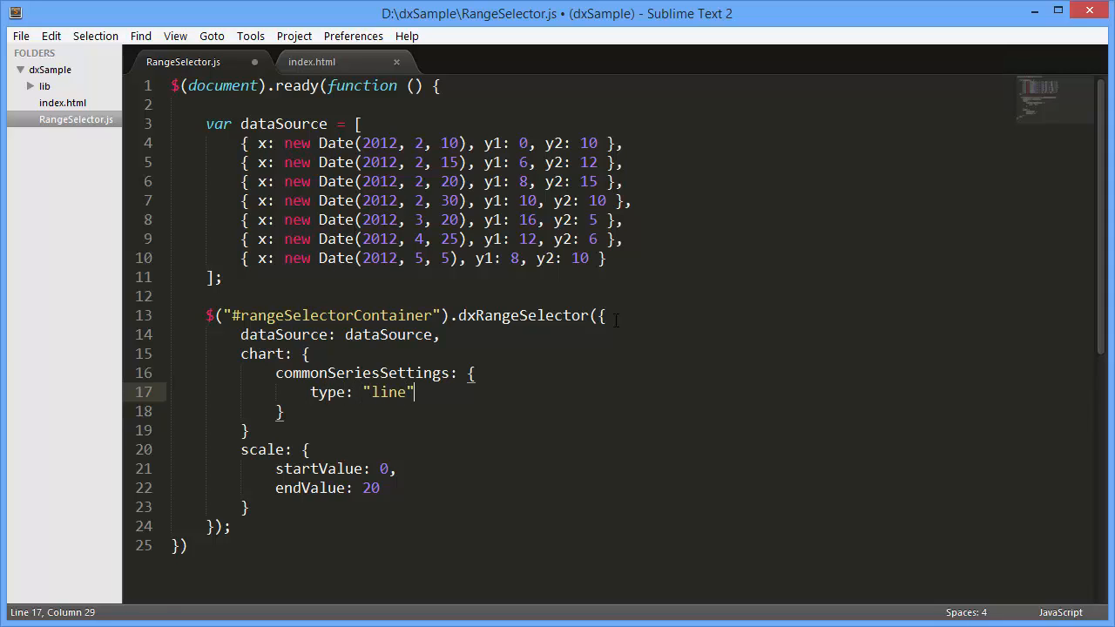
pyautogui.write('argumen')
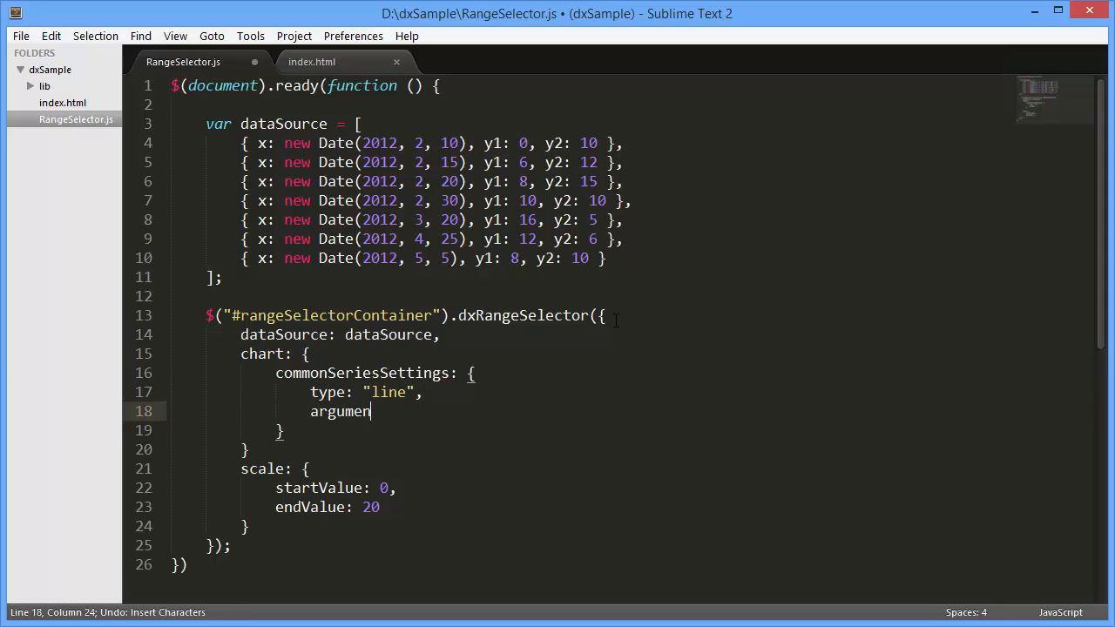
pyautogui.write('tField:')
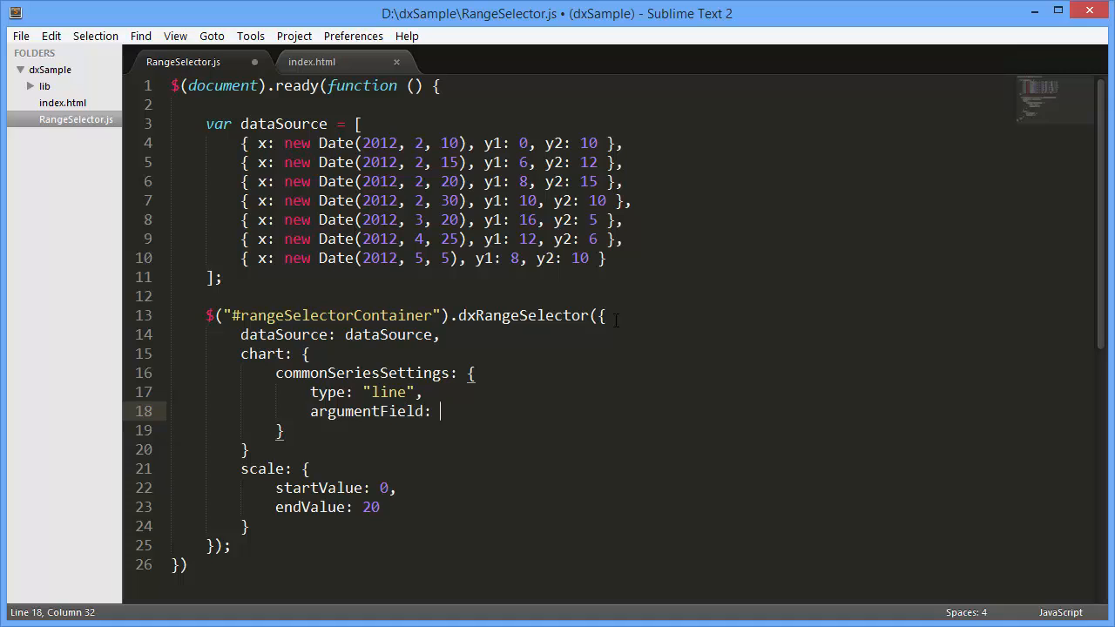
pyautogui.write('"x"')
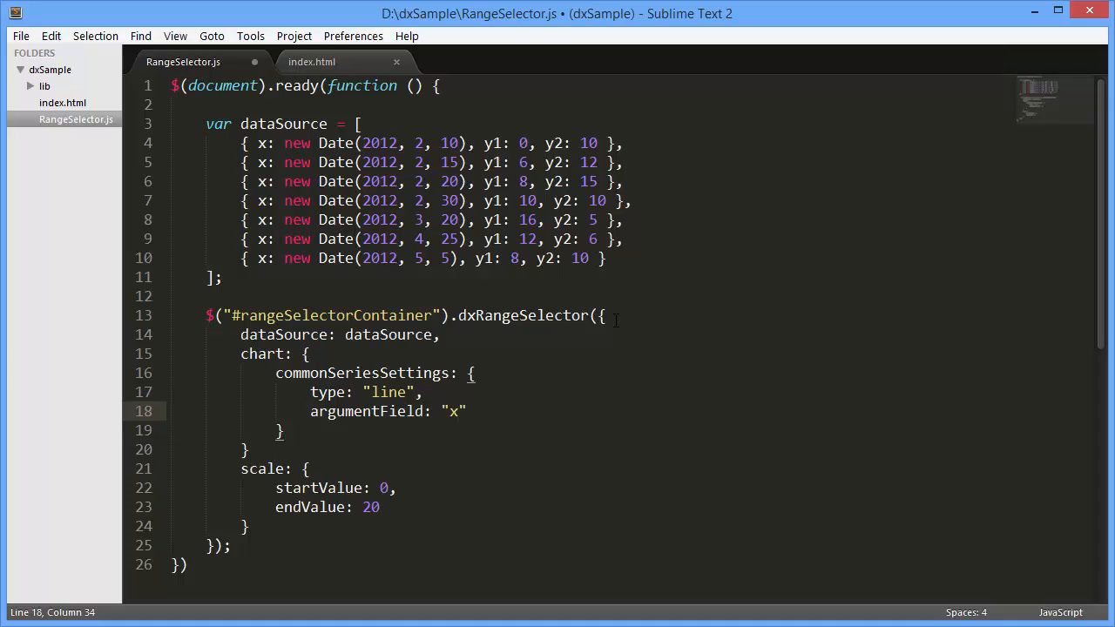
# - Define the chart series with valueField "y1" and "y2"
pyautogui.write('series: [')
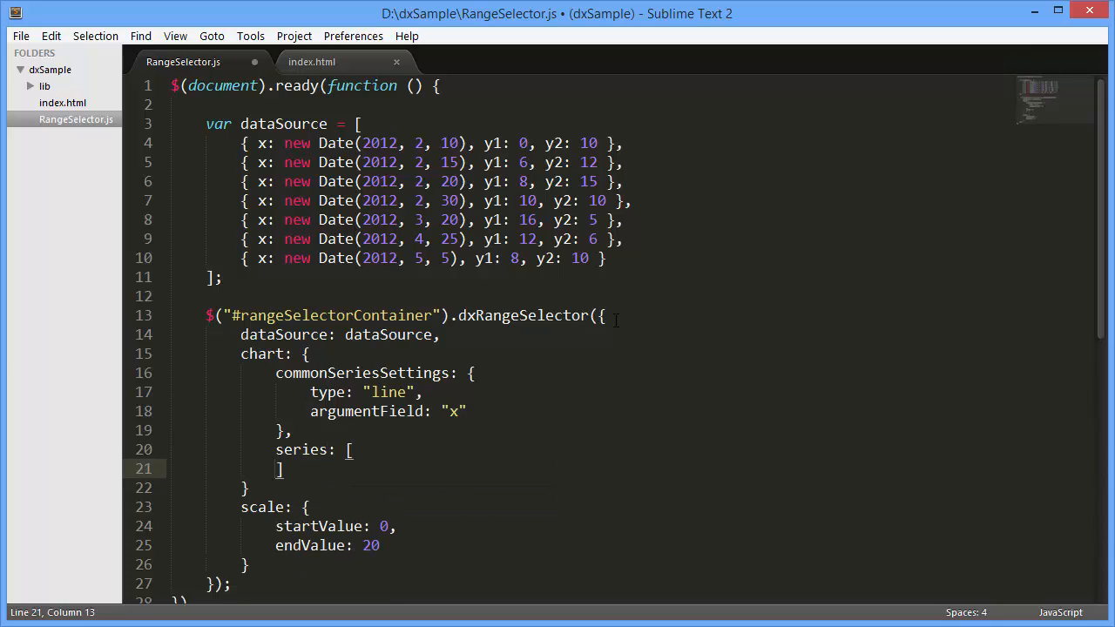
pyautogui.write('{valueField')
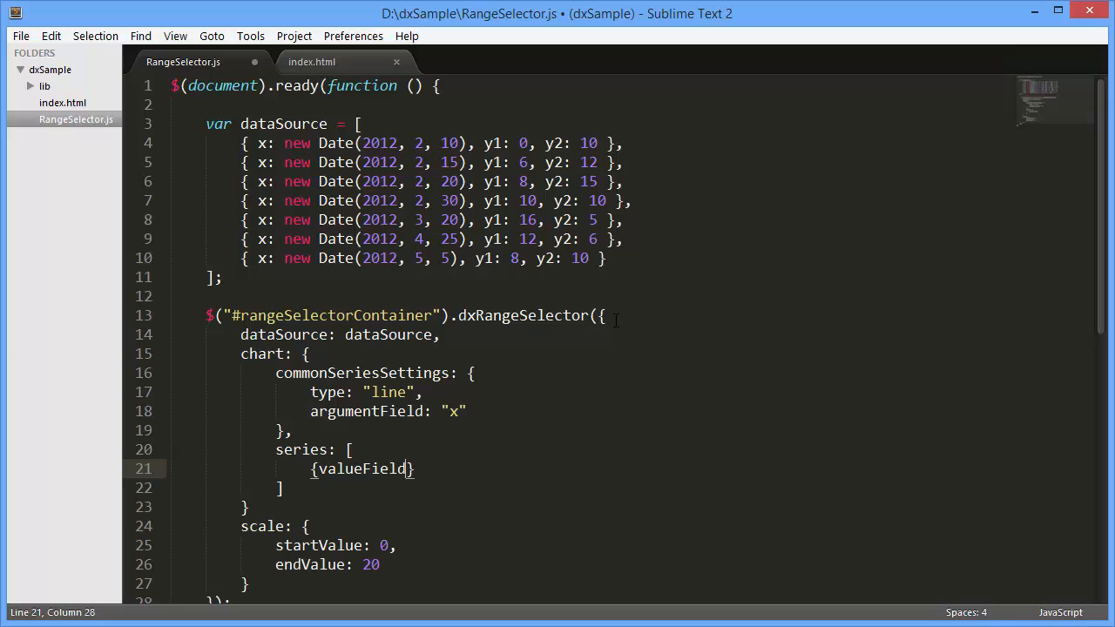
pyautogui.write(': "y1"},')
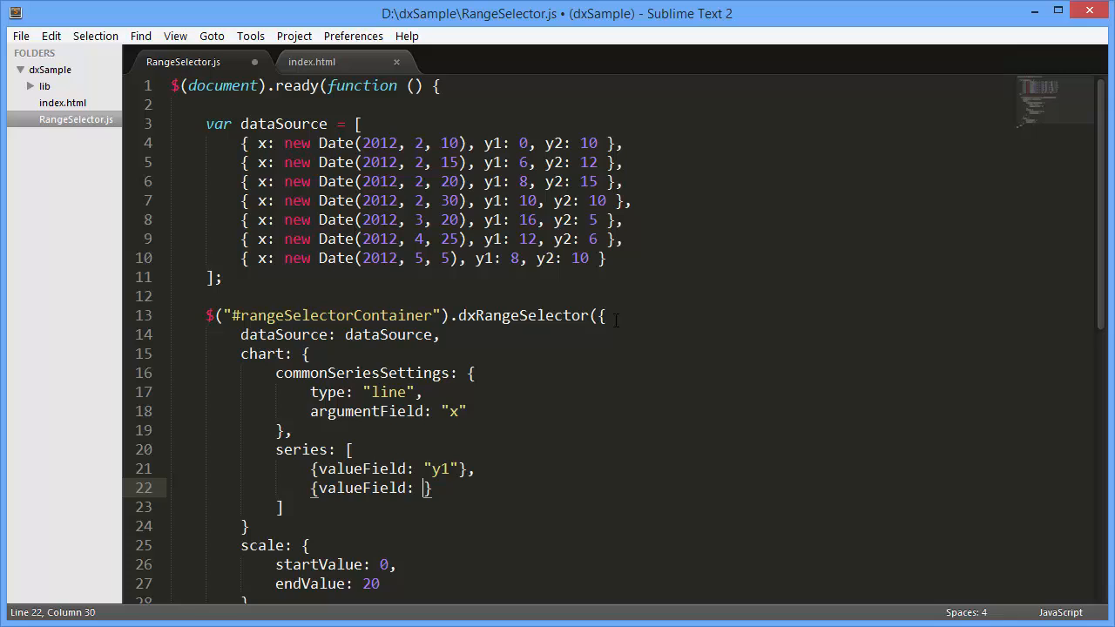
pyautogui.write('y2"')
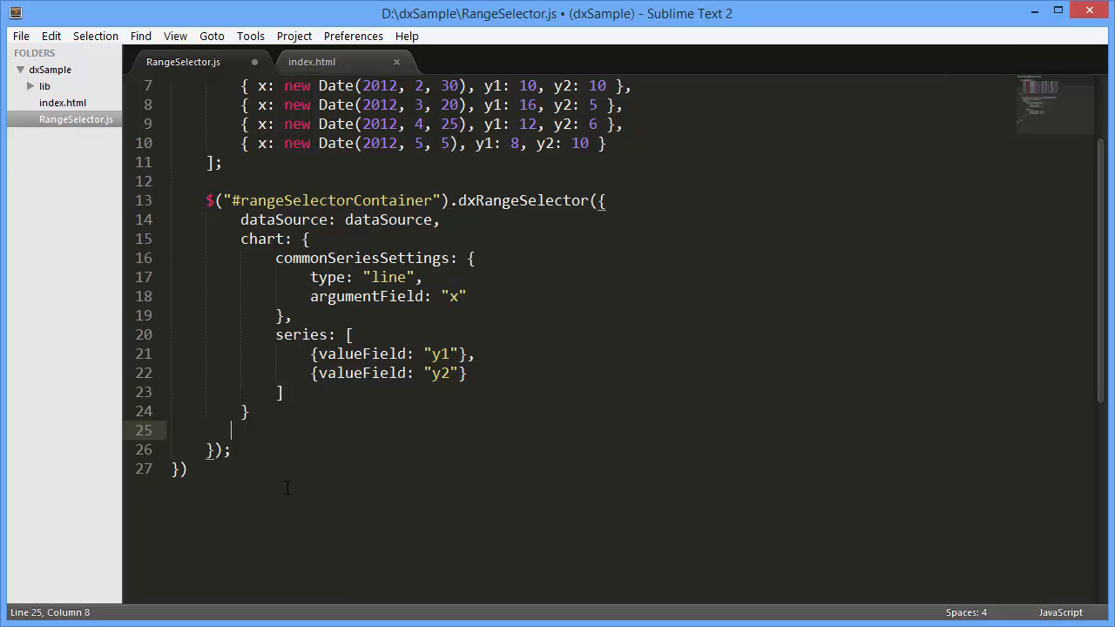
# - Save RangeSelector.js after removing the scale block
pyautogui.press('ctrl+s')
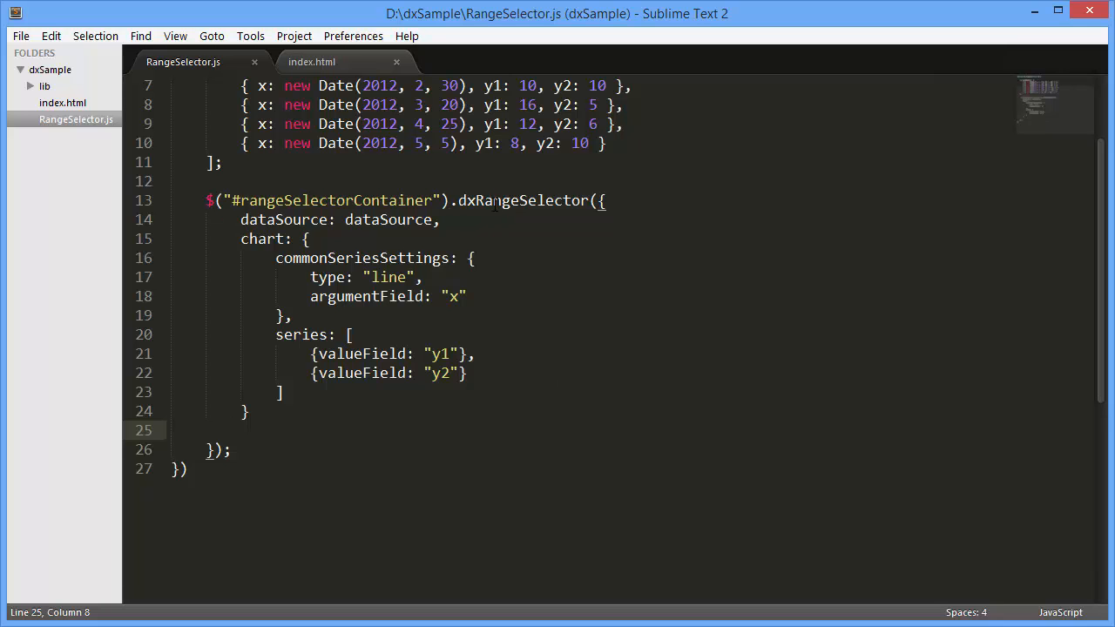
# - Add a 350px-high chartContainer div to index.html and return to RangeSelector.js
pyautogui.click(311, 62)
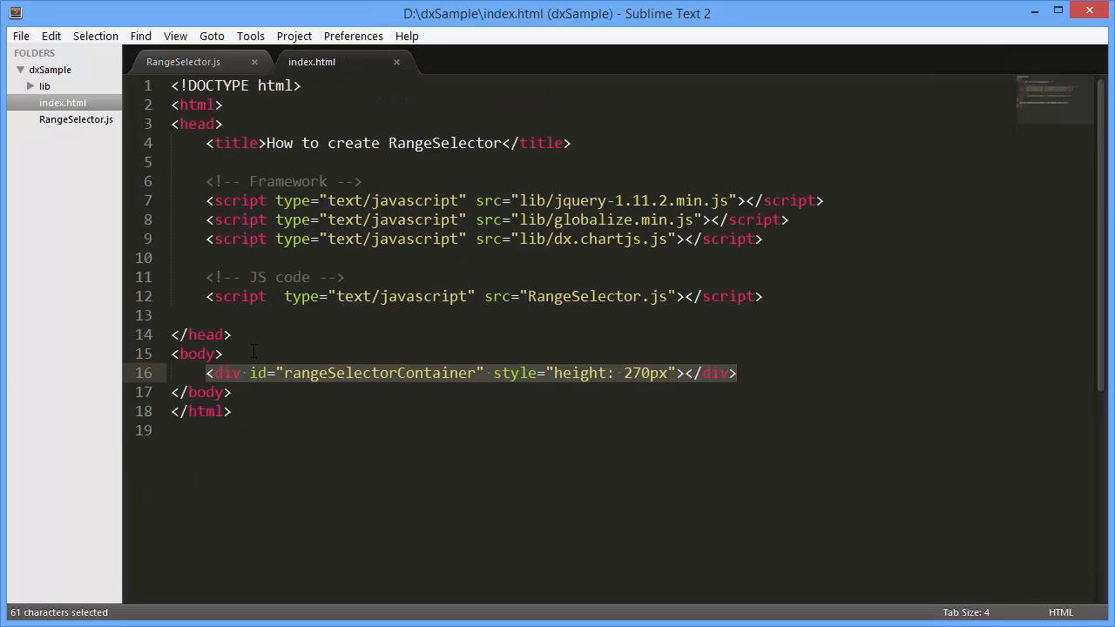
pyautogui.write('<div id="chartContainer" style="height: 350px"></div>')
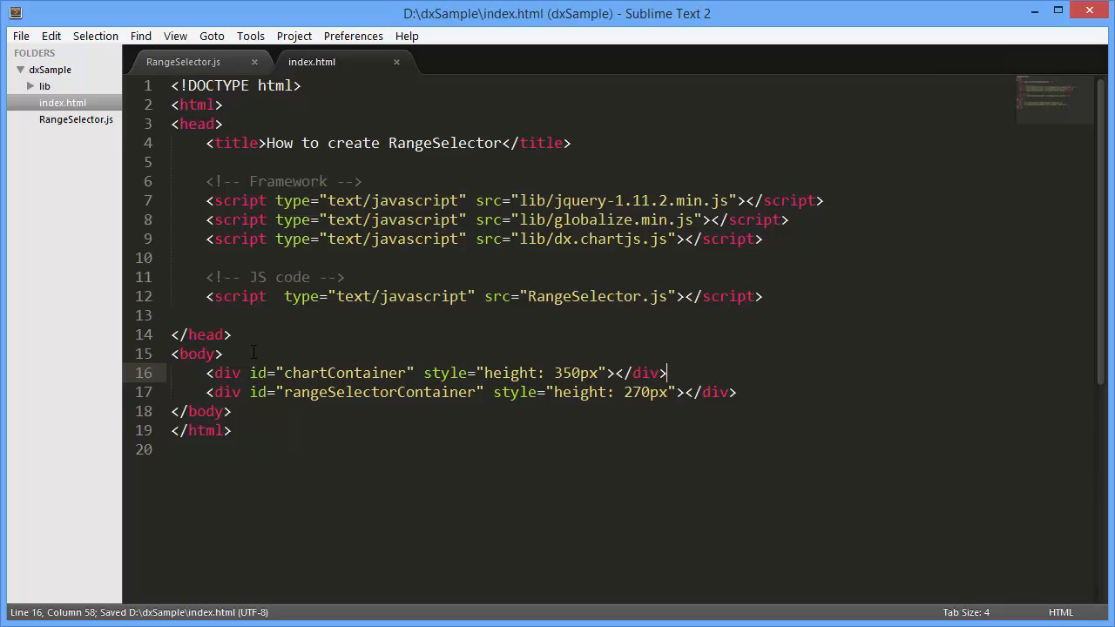
pyautogui.click(183, 62)
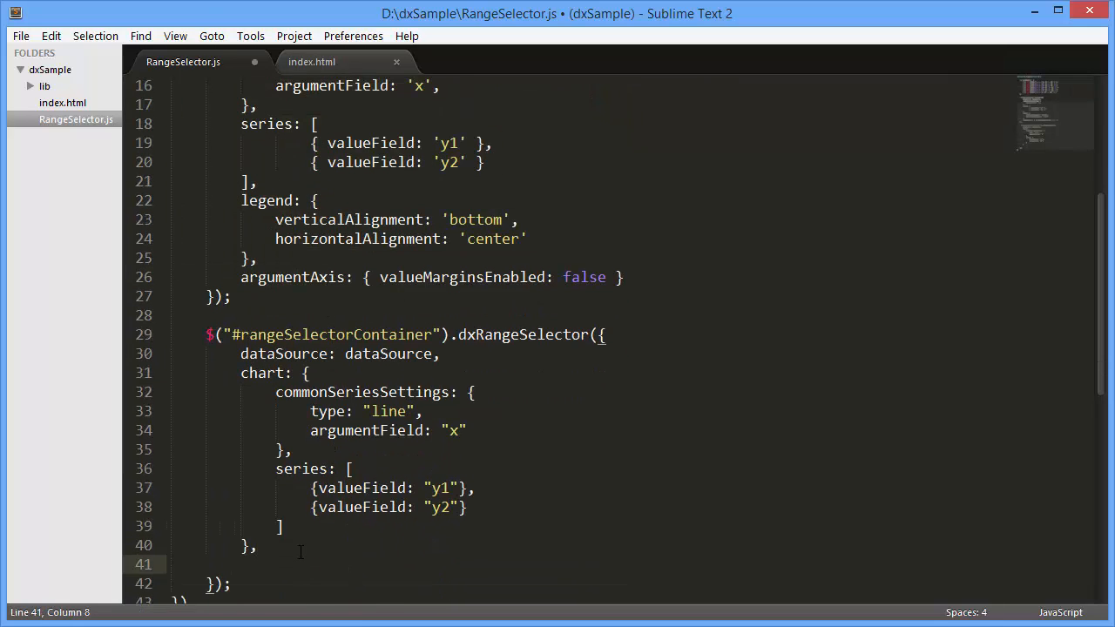
# - Write selectedRangeChanged(e) getting the chartContainer dxChart instance and calling zoomArgument(e.startValue, e.endValue)
pyautogui.write('selected')
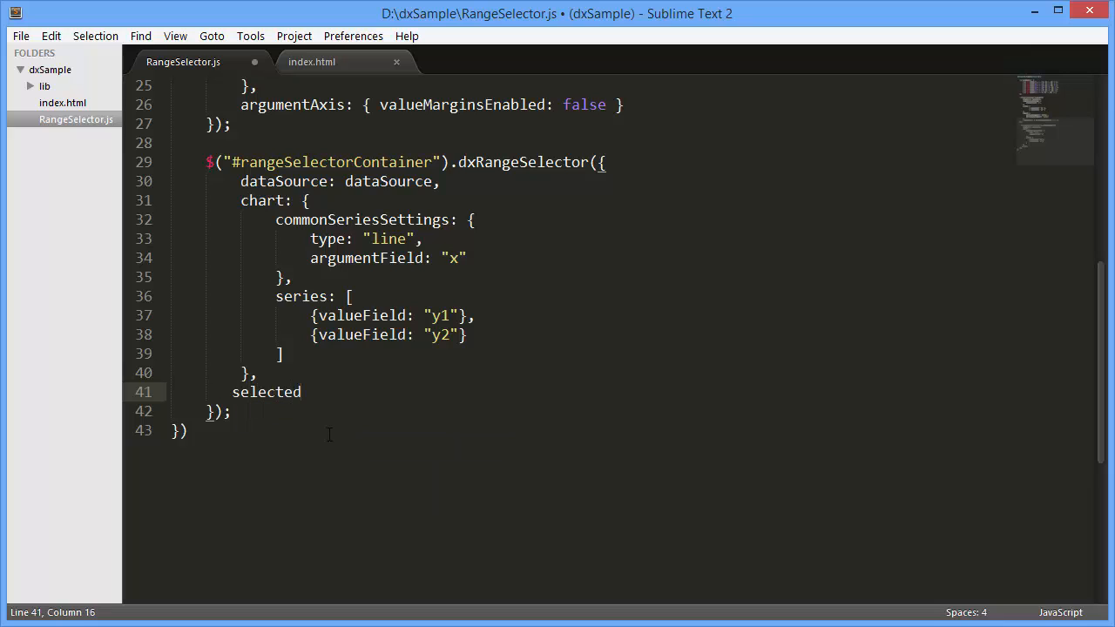
pyautogui.write('RangeChanged')
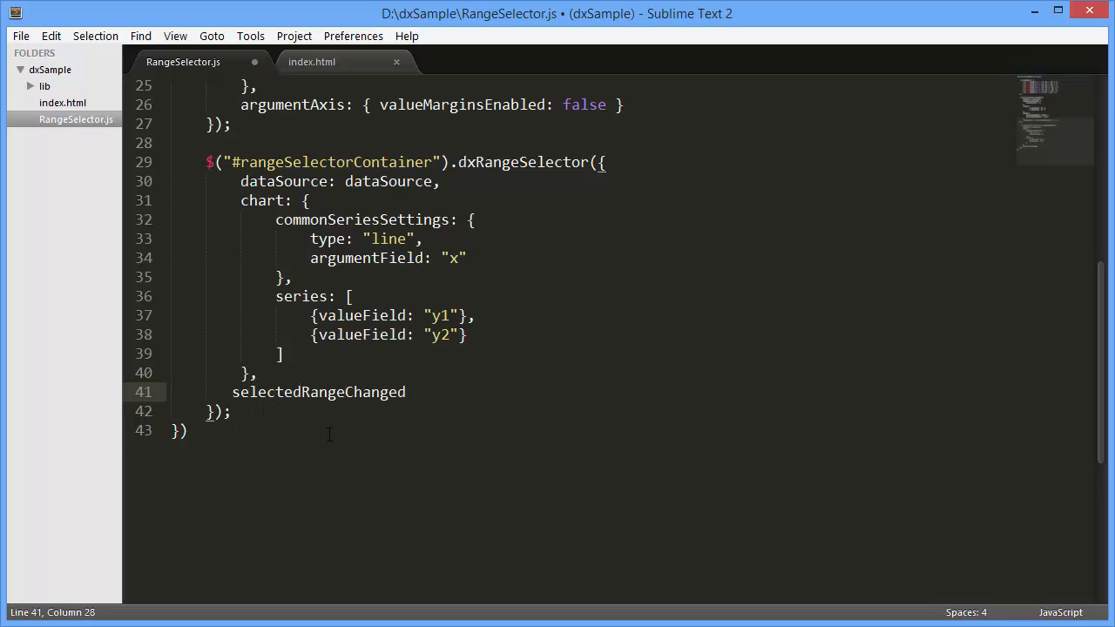
pyautogui.write(': function')
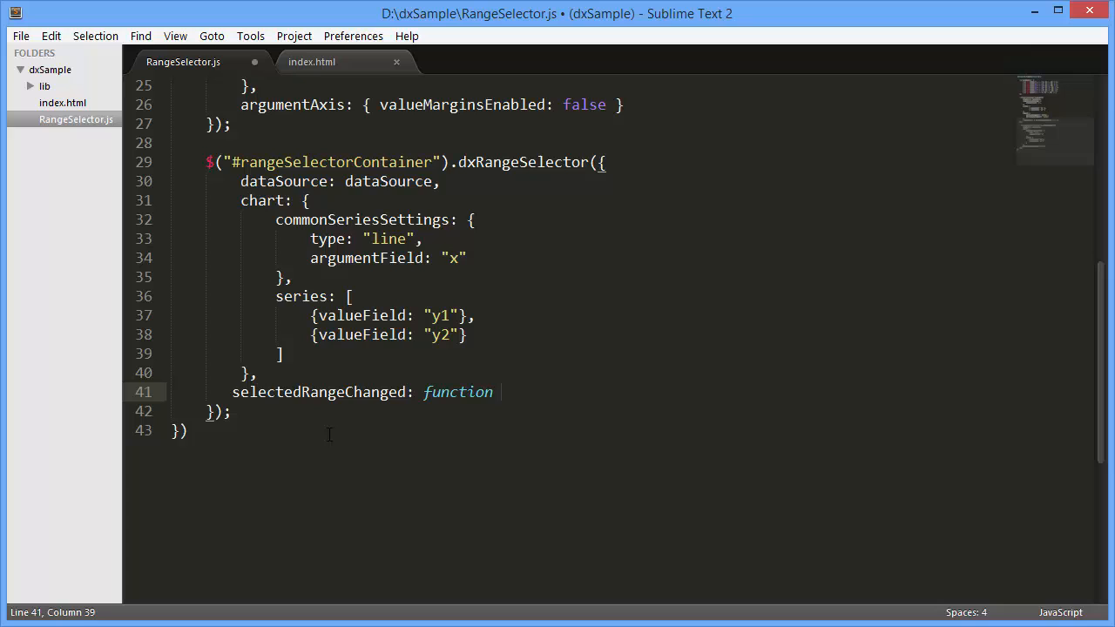
pyautogui.write('(e) {')
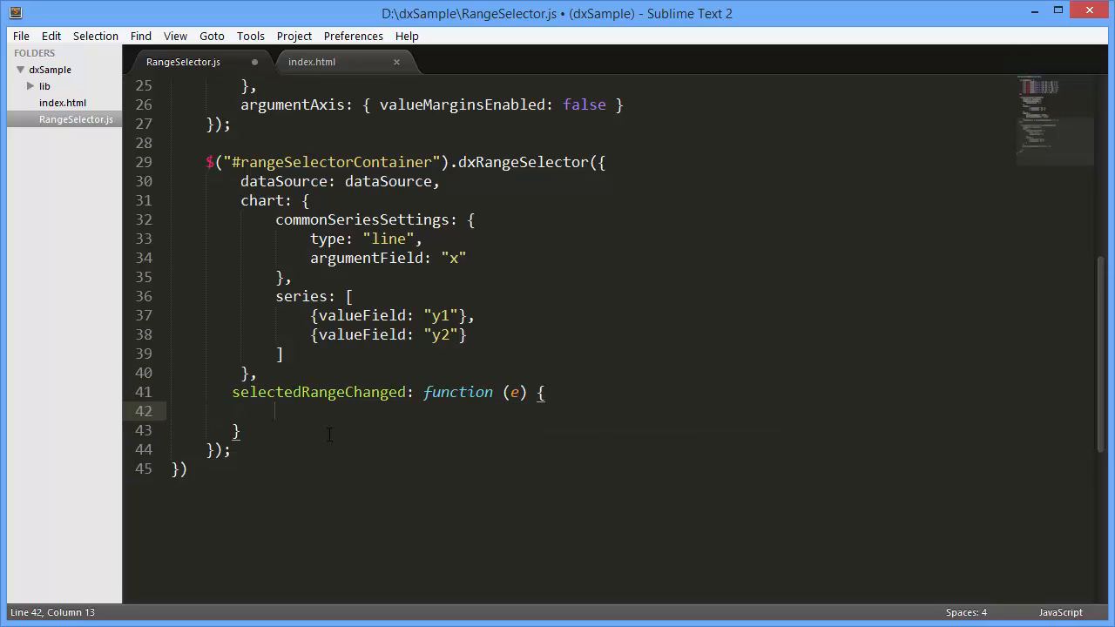
pyautogui.write('var chart =')
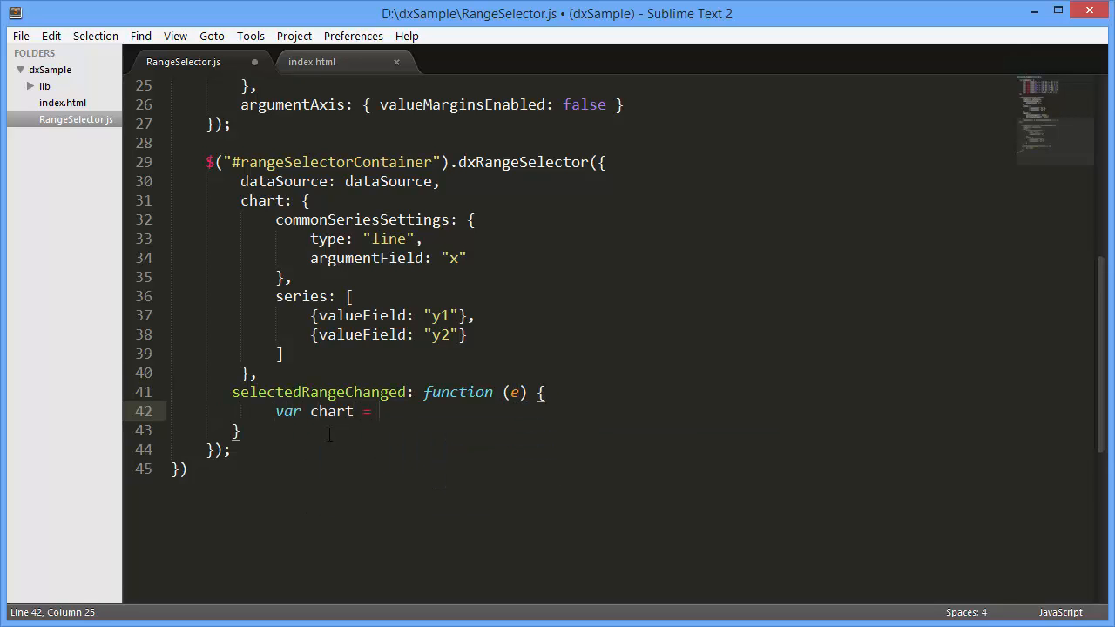
pyautogui.write('$("#")')
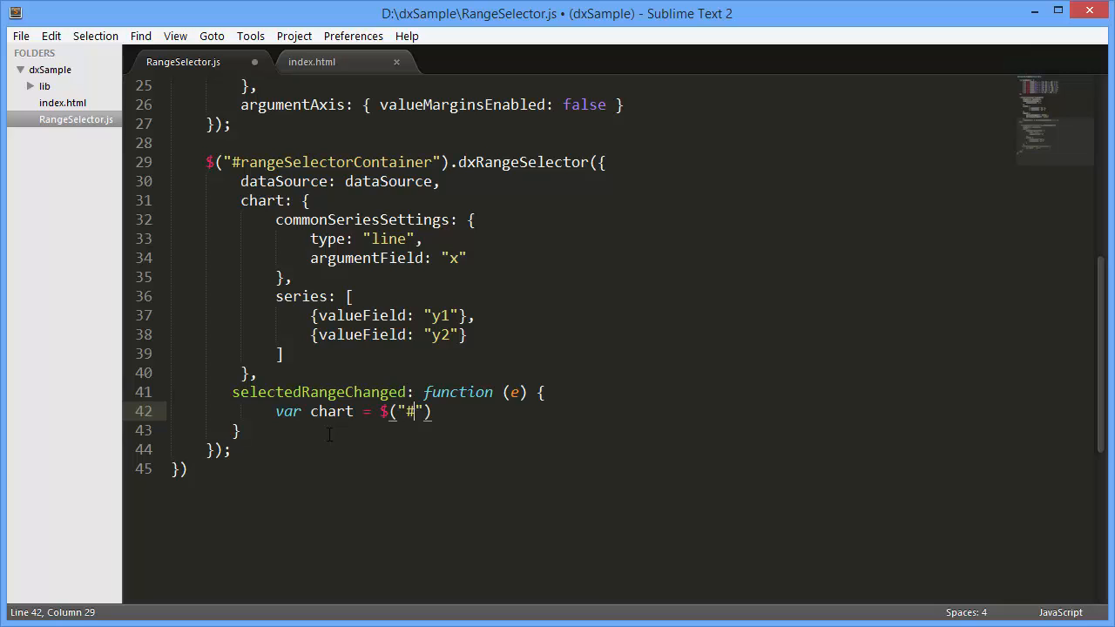
pyautogui.write('chartContainer").dx')
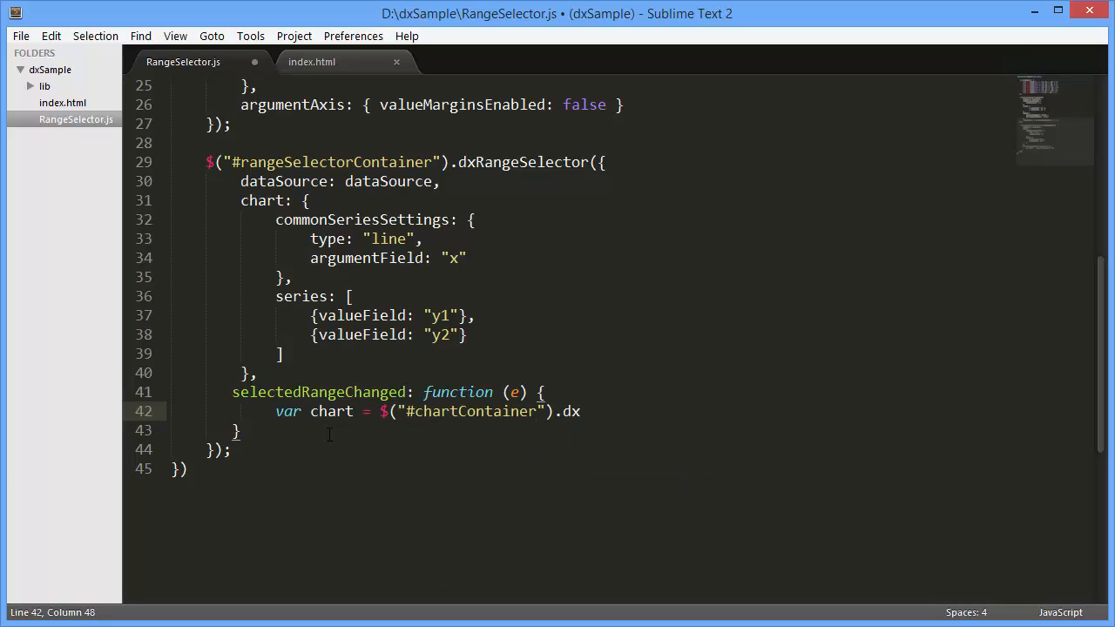
pyautogui.write('Chart("instance");')
pyautogui.write('chart.')
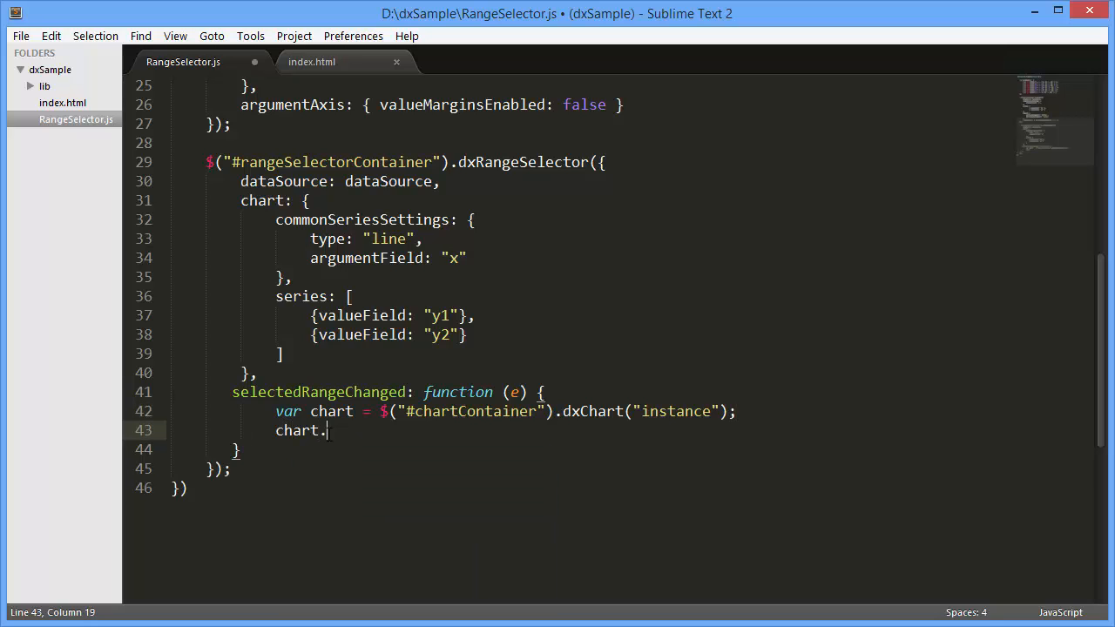
pyautogui.write('zoomArgument')
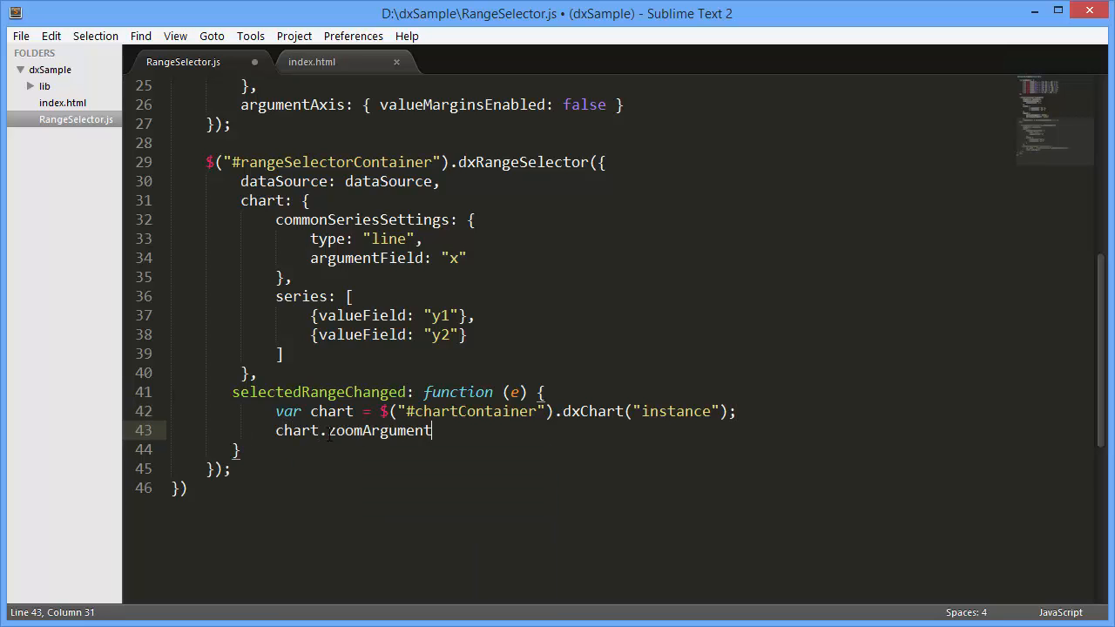
pyautogui.write('(e.startValue, e.end)')
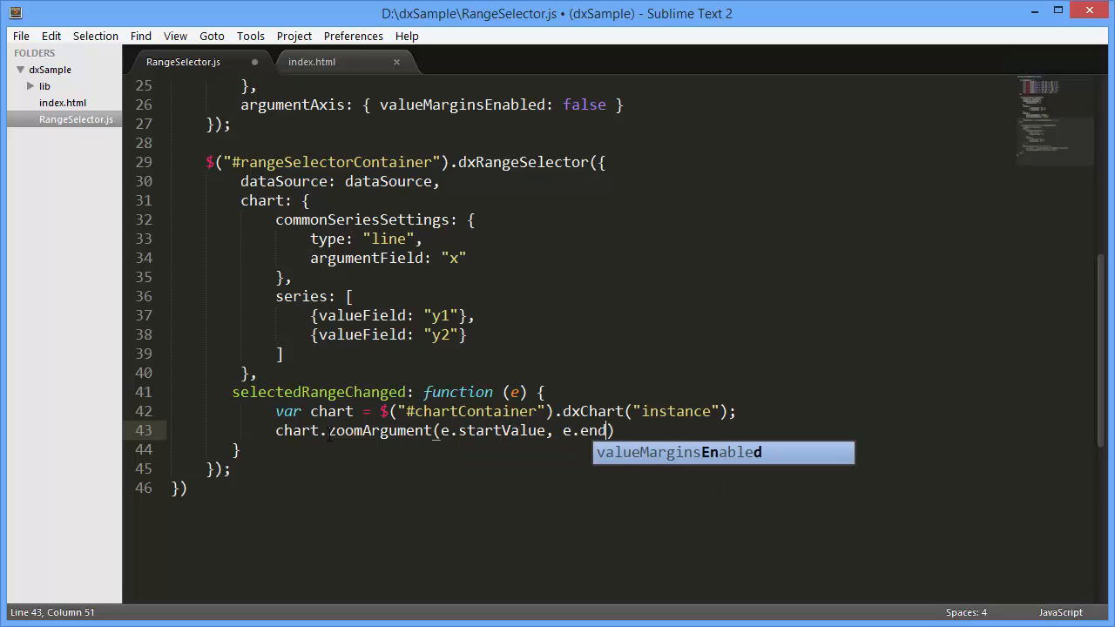
pyautogui.write('Value);')
pyautogui.click(588, 450)
pyautogui.write(',')
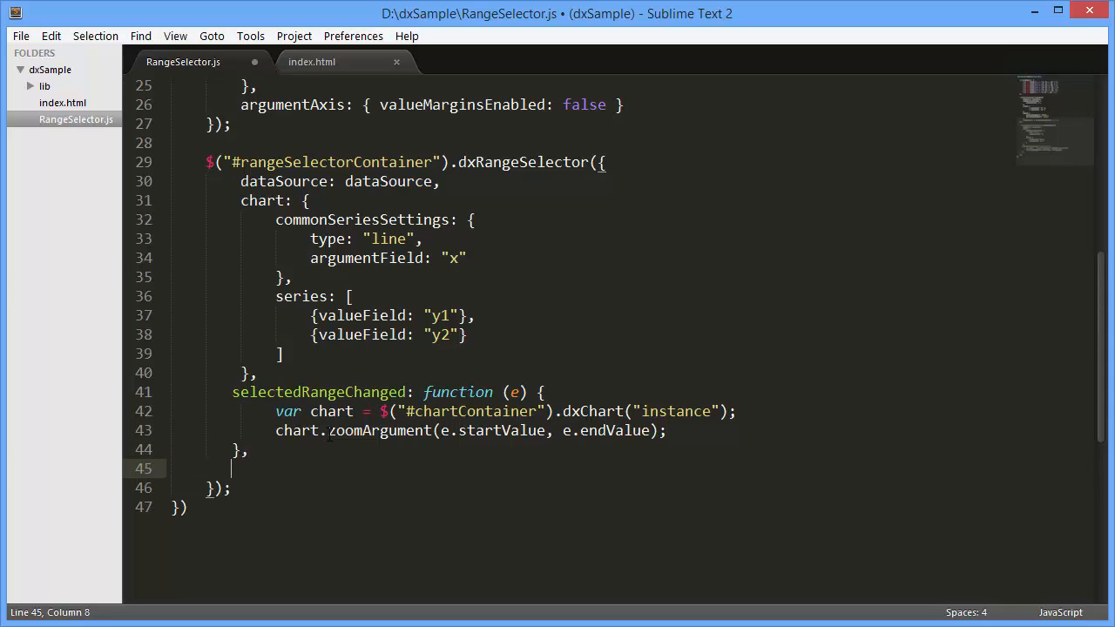
# - Set behavior callSelectedRangeChanged to "onMoving"
pyautogui.write('behavior: {')
pyautogui.write('call')
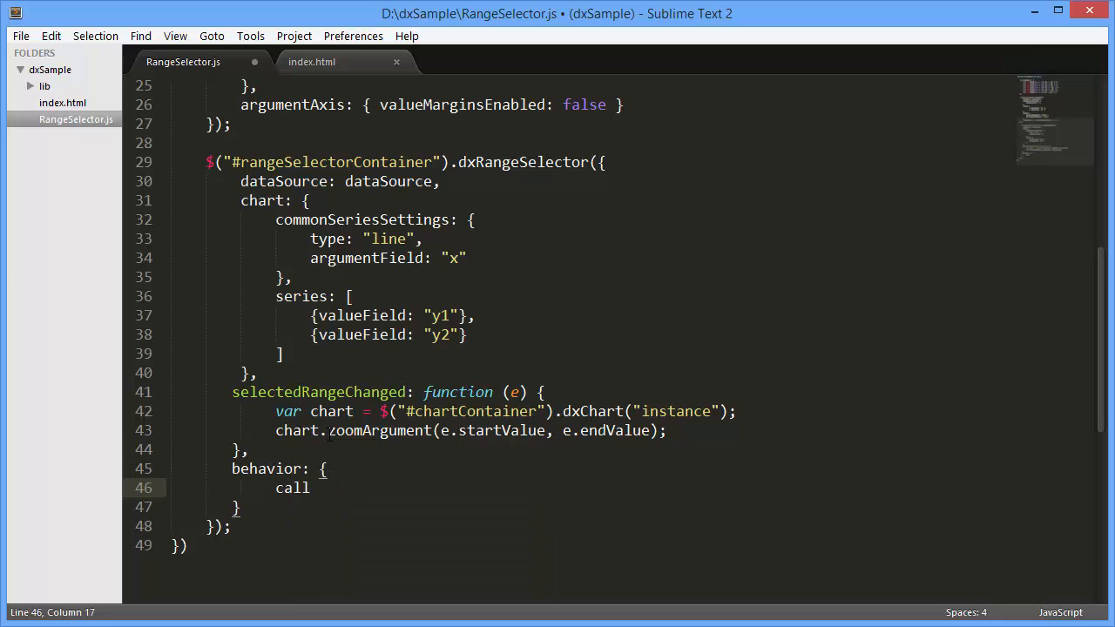
pyautogui.write('SelectedR')
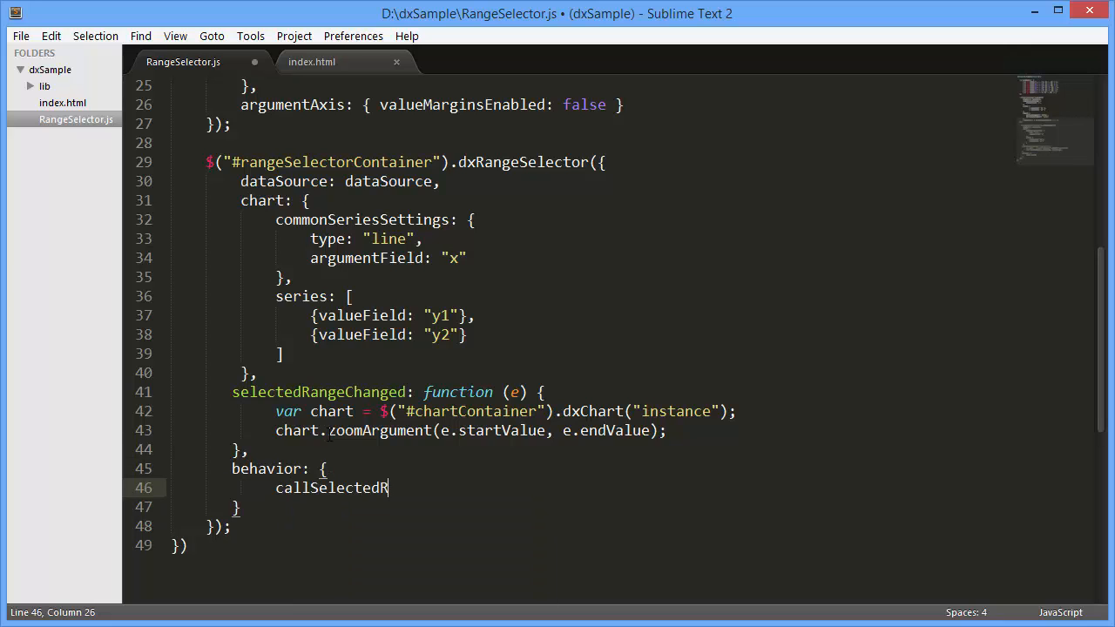
pyautogui.write('angeChanged:')
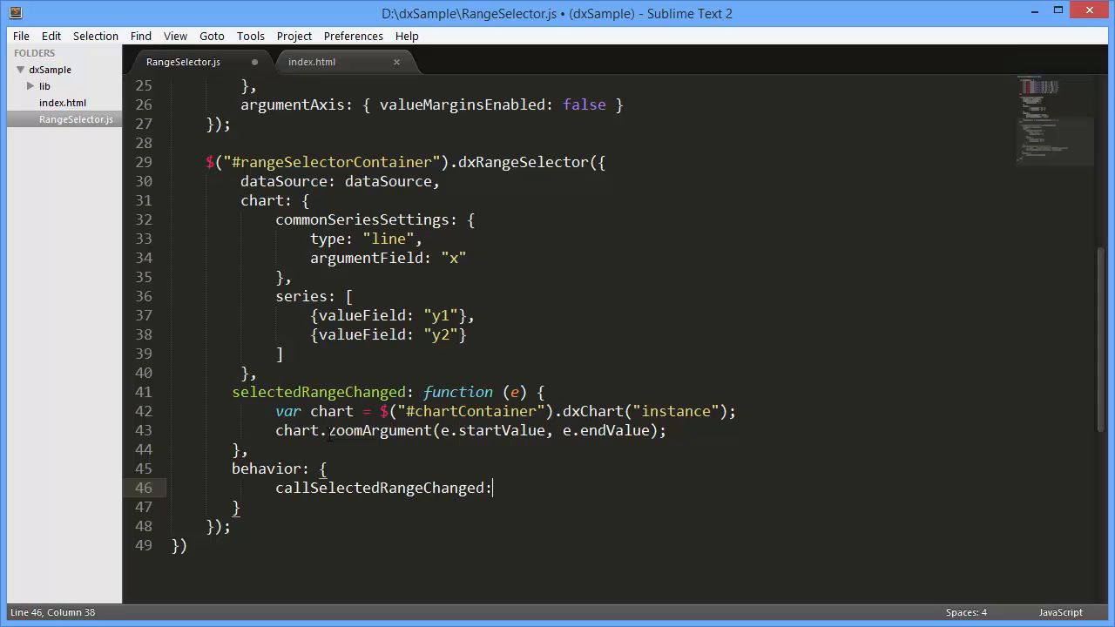
pyautogui.write('"onMoving"')
pyautogui.click(571, 507)
pyautogui.write(',')
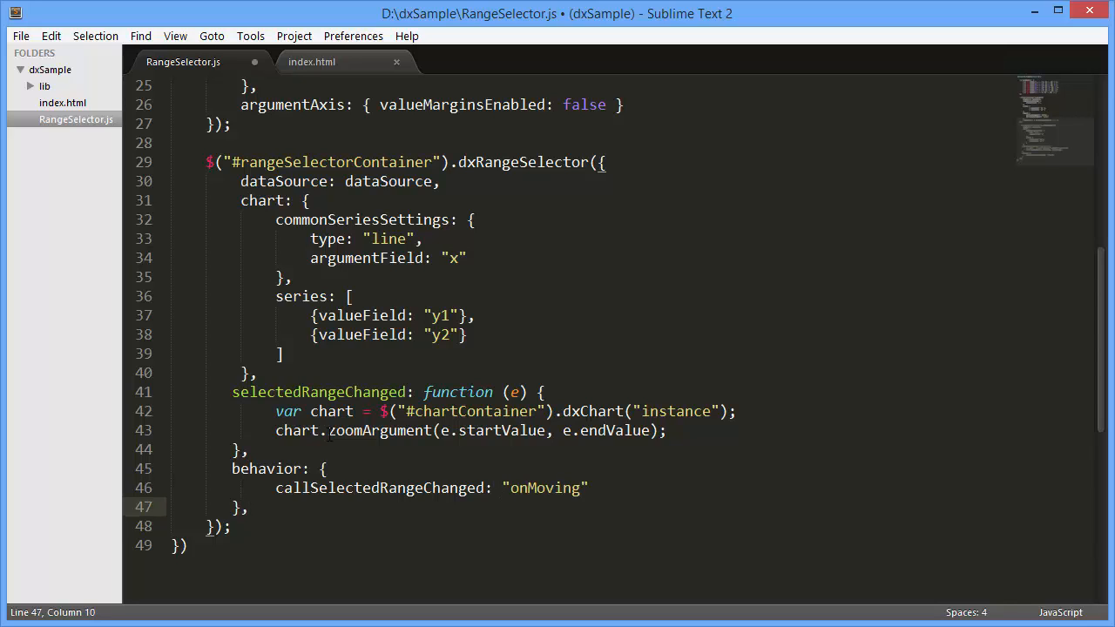
# - Add a left indent of 20, then drag the range start to March 30 in Chrome
pyautogui.write('indent')
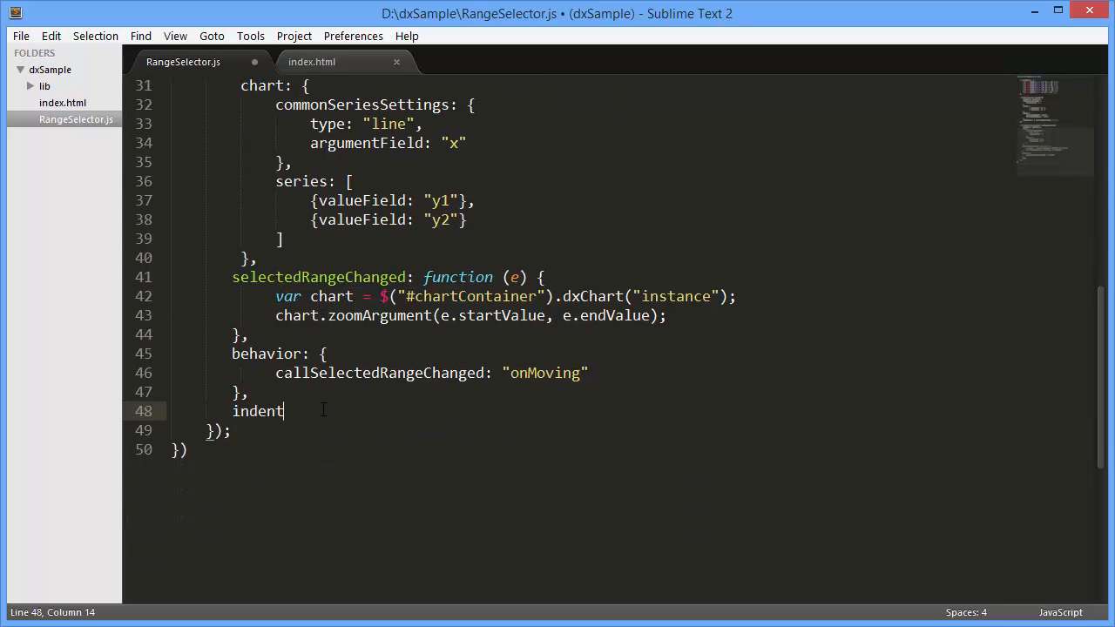
pyautogui.write(': {')
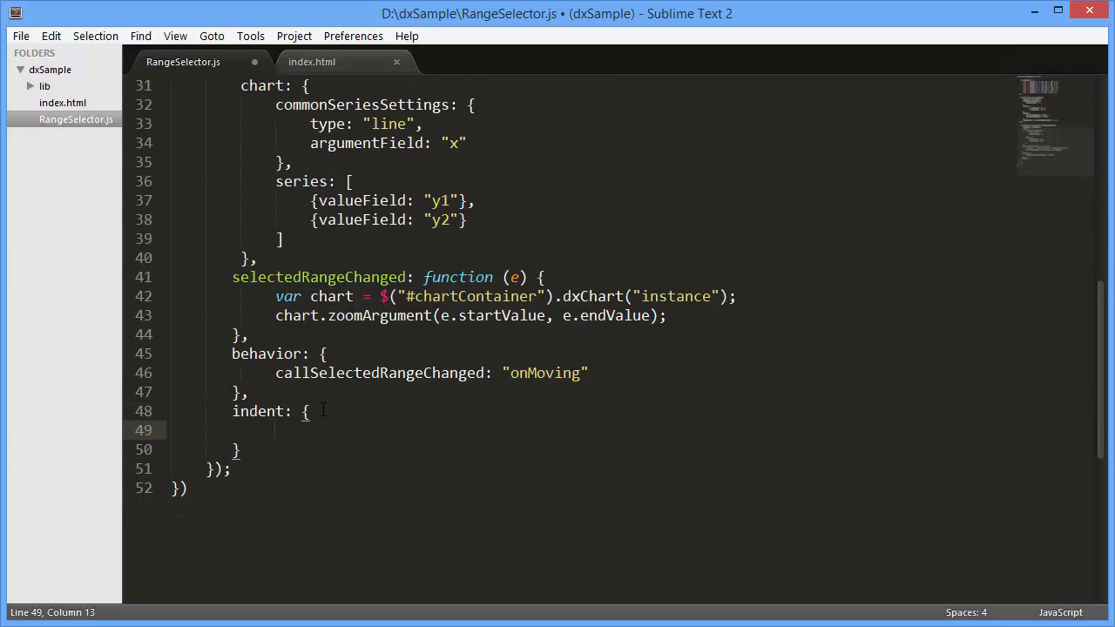
pyautogui.write('left: 20,')
pyautogui.write('right')
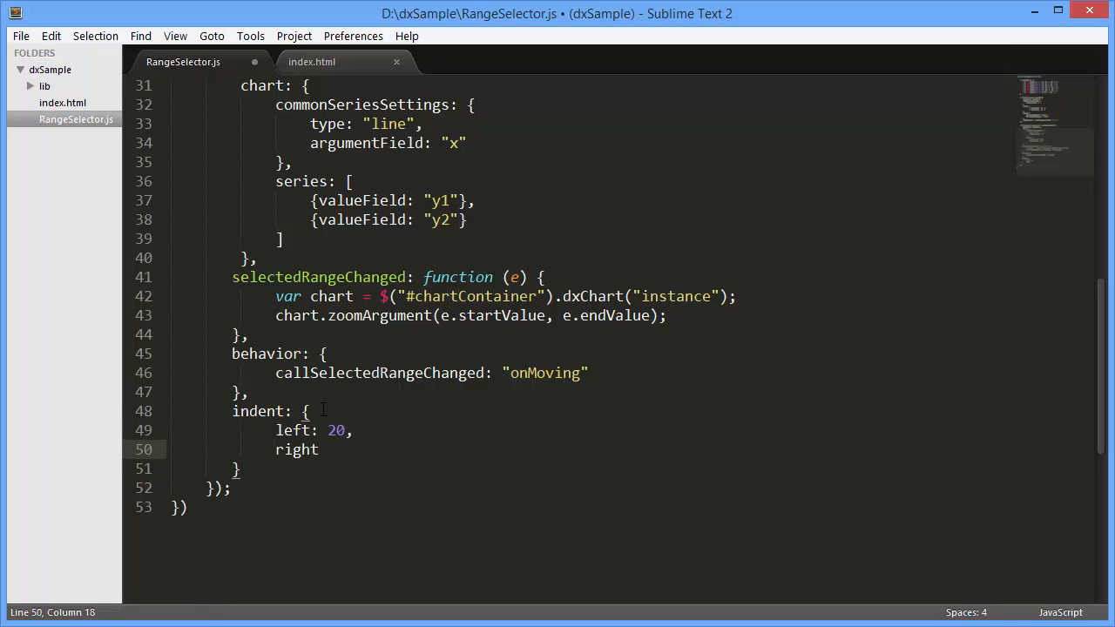
pyautogui.write(': 0')
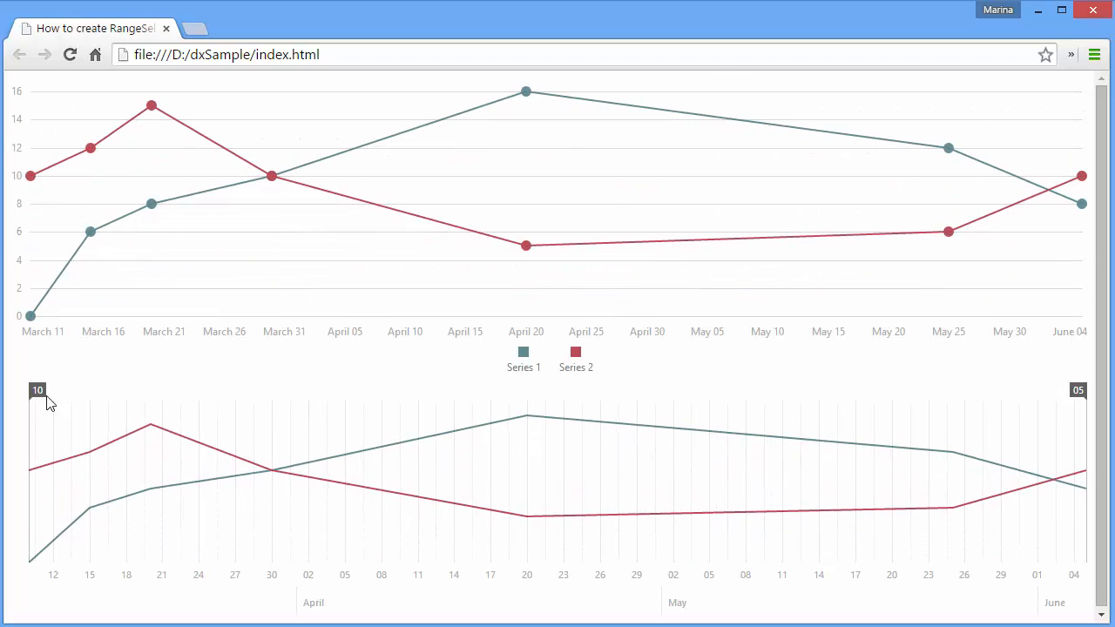
pyautogui.moveTo(37, 390); pyautogui.dragTo(270, 390)
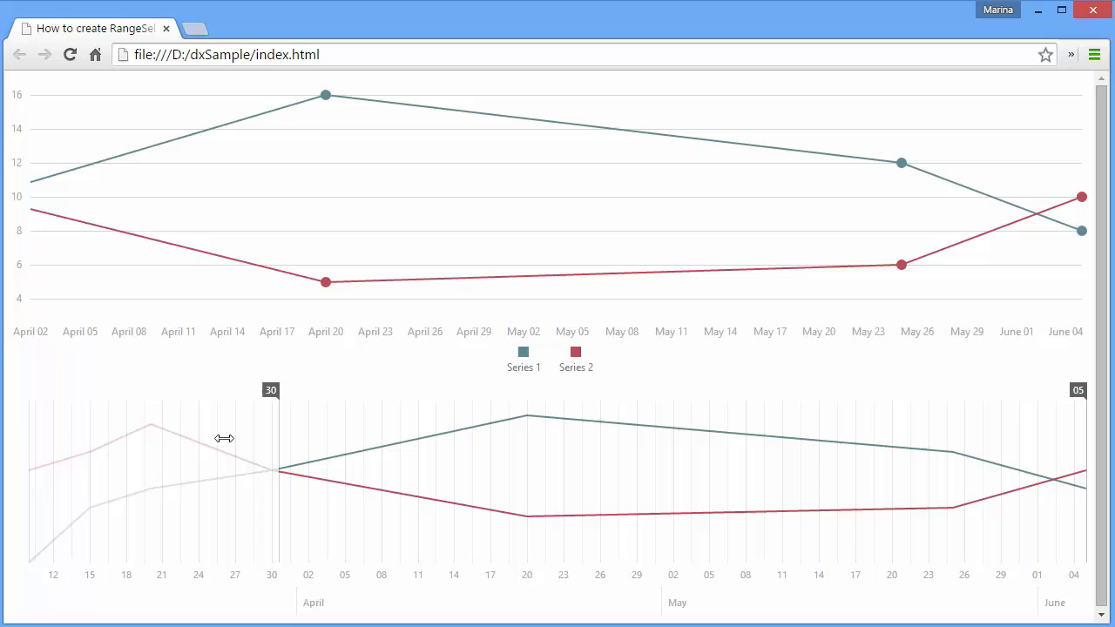